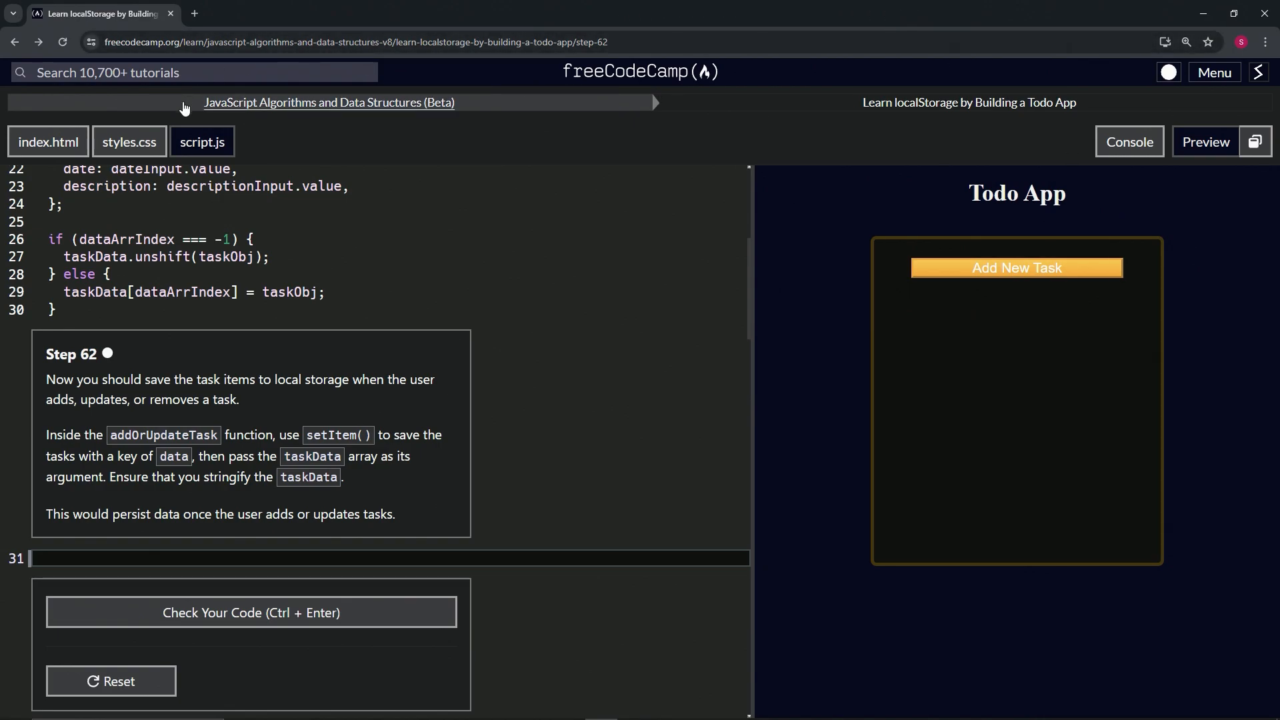
mouse_move(867, 133)
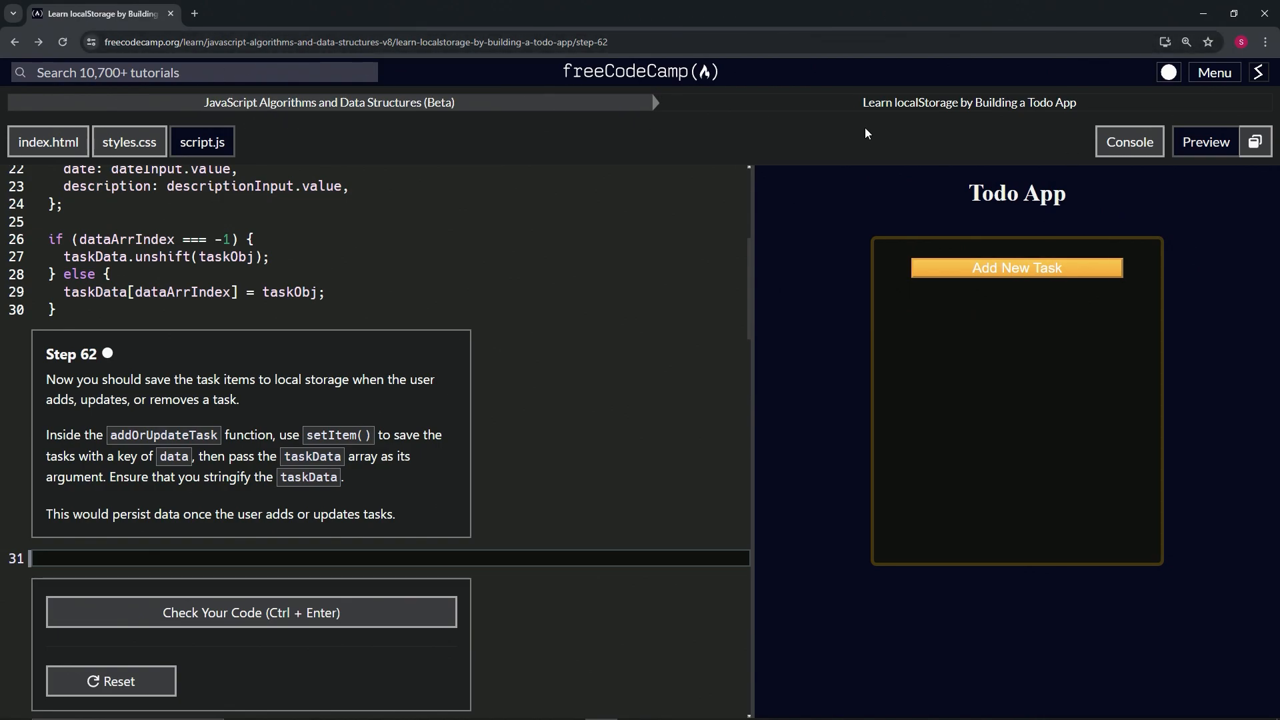
mouse_move(1071, 125)
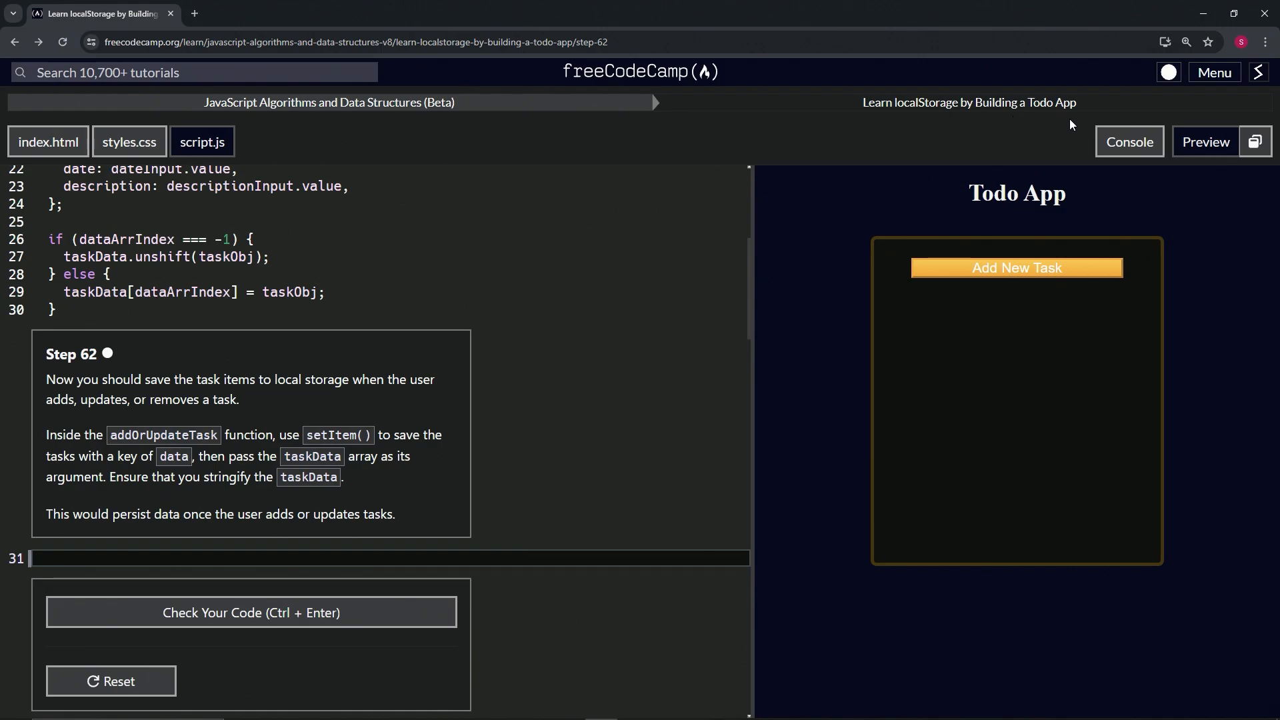
mouse_move(128, 371)
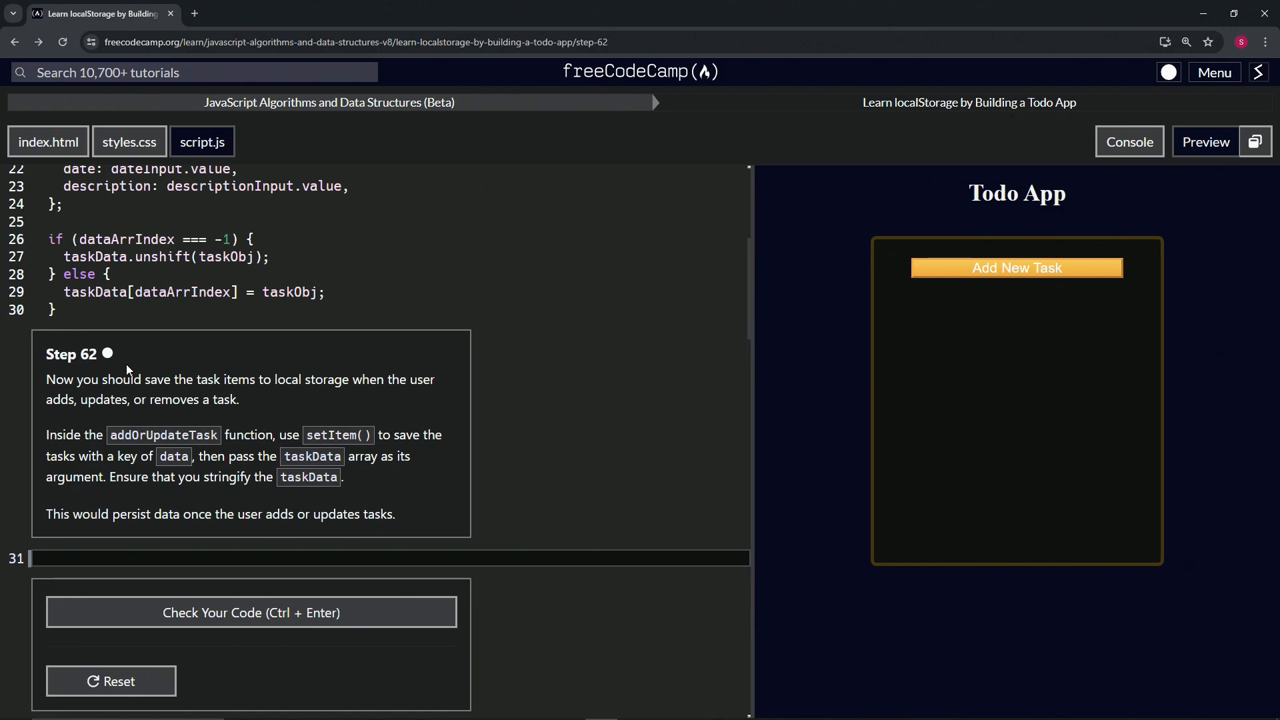
mouse_move(119, 376)
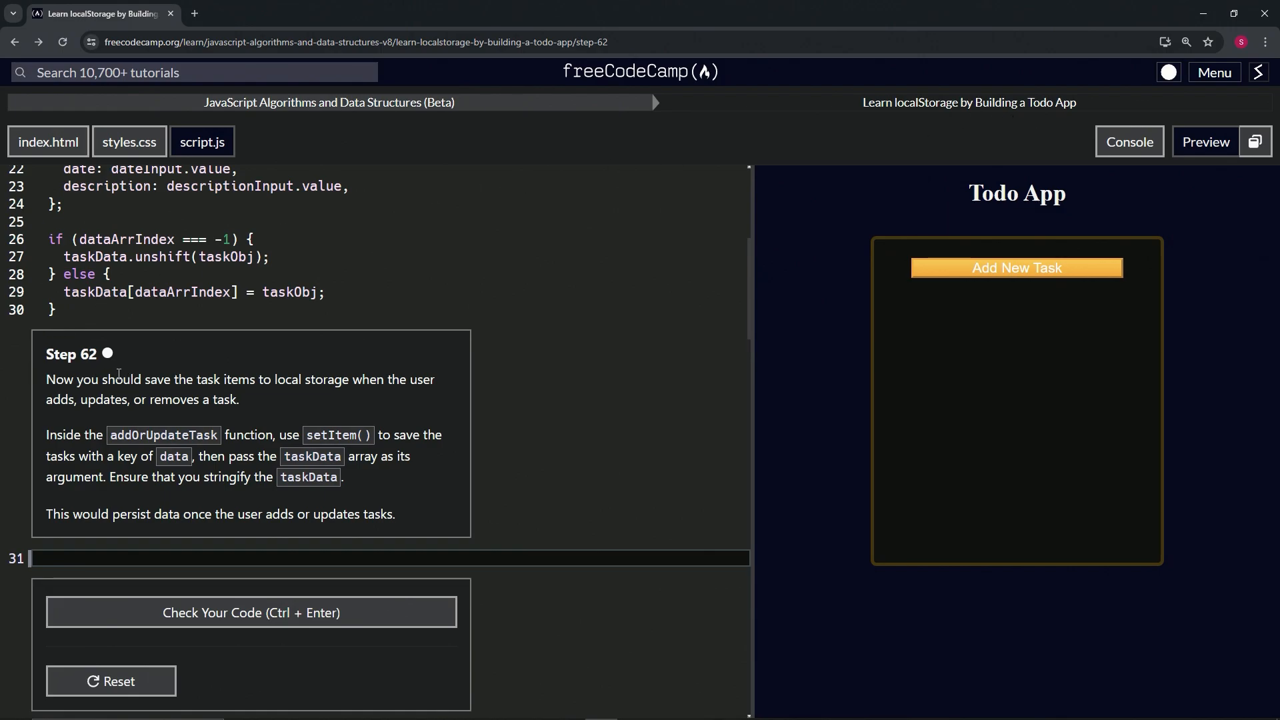
mouse_move(304, 400)
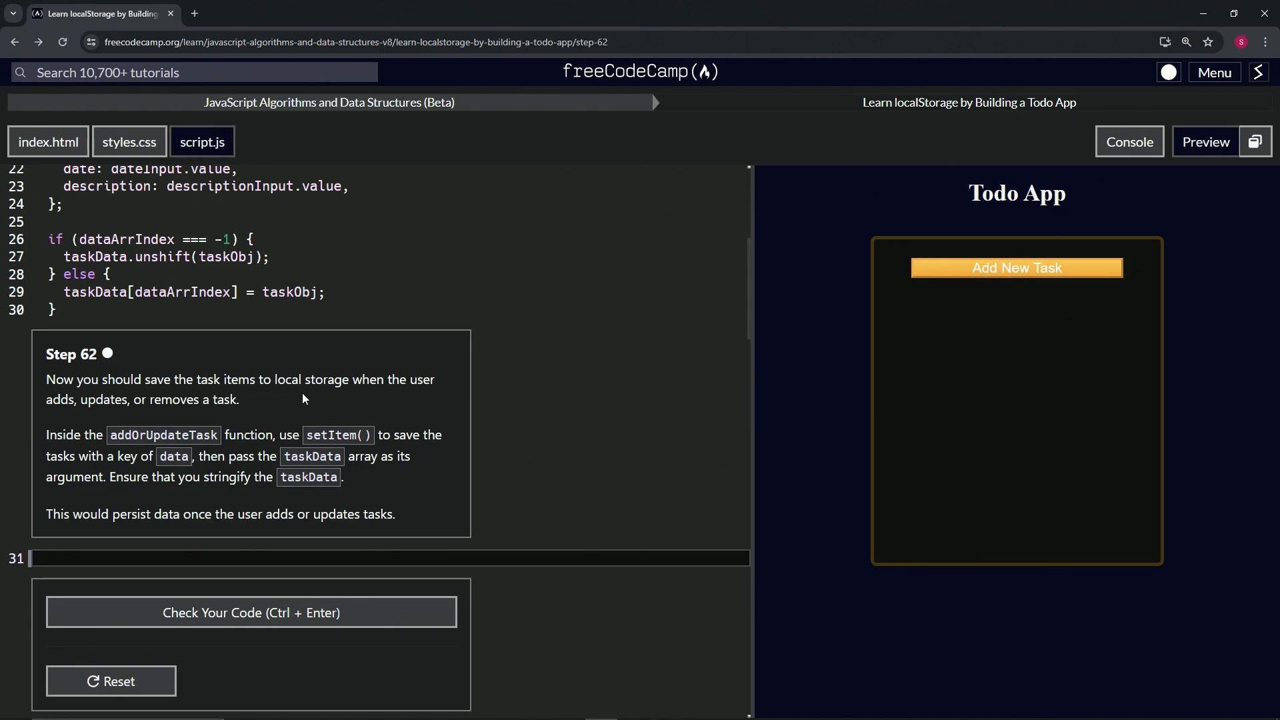
mouse_move(119, 418)
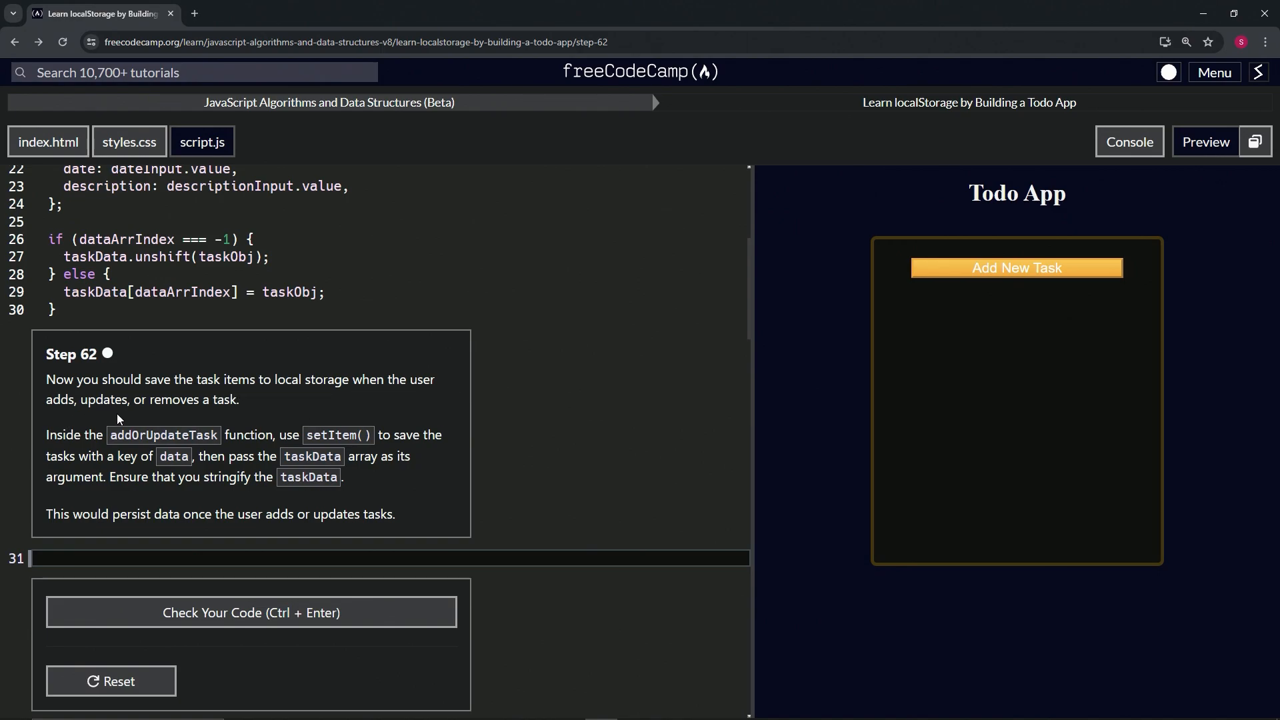
mouse_move(177, 432)
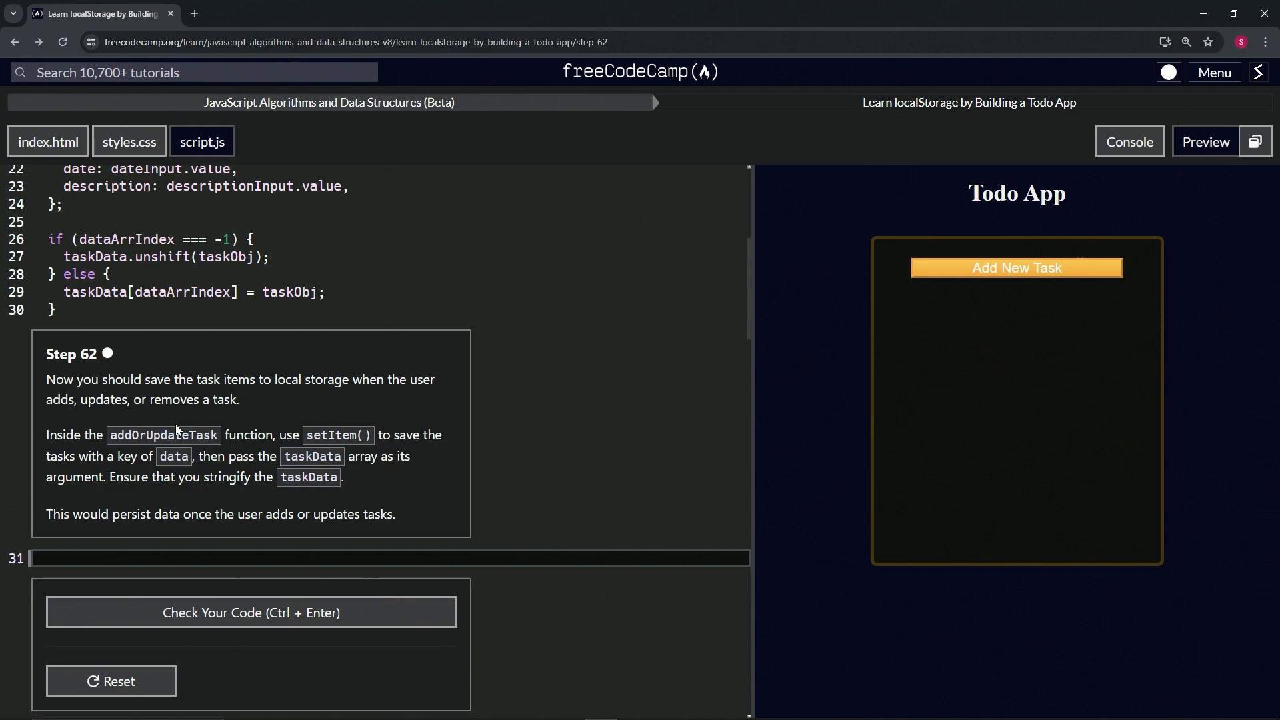
mouse_move(278, 440)
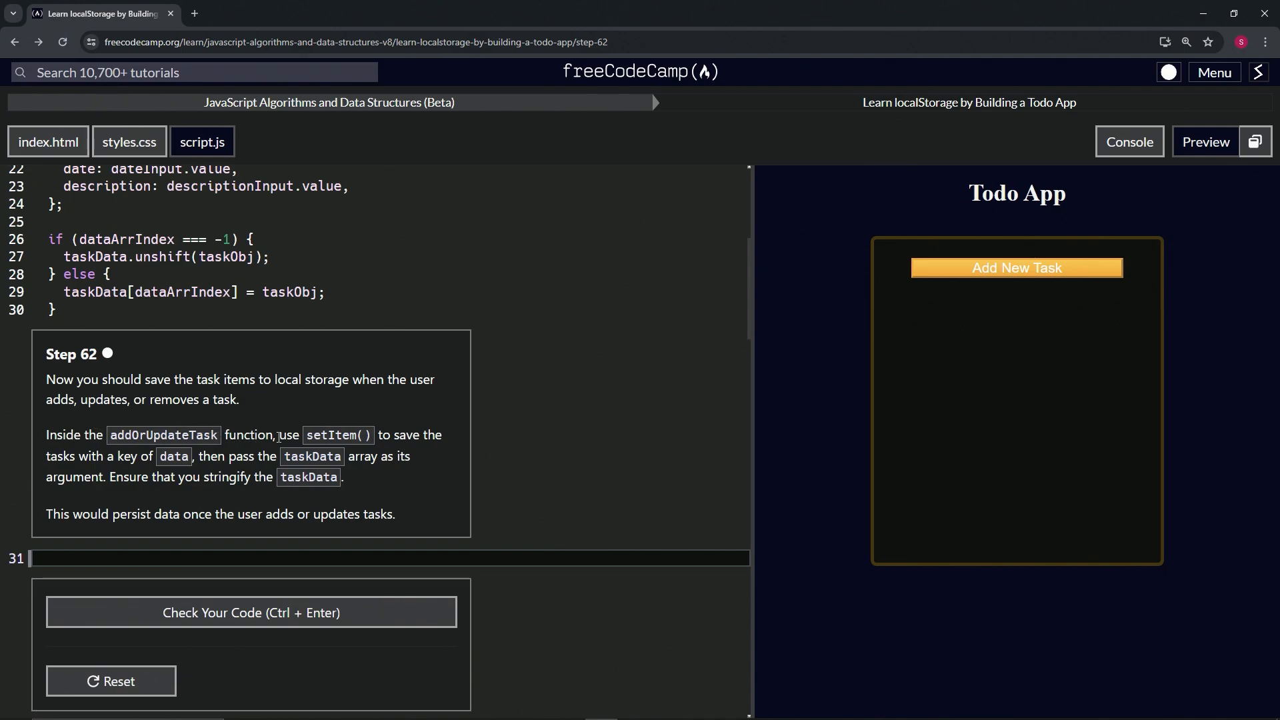
mouse_move(384, 435)
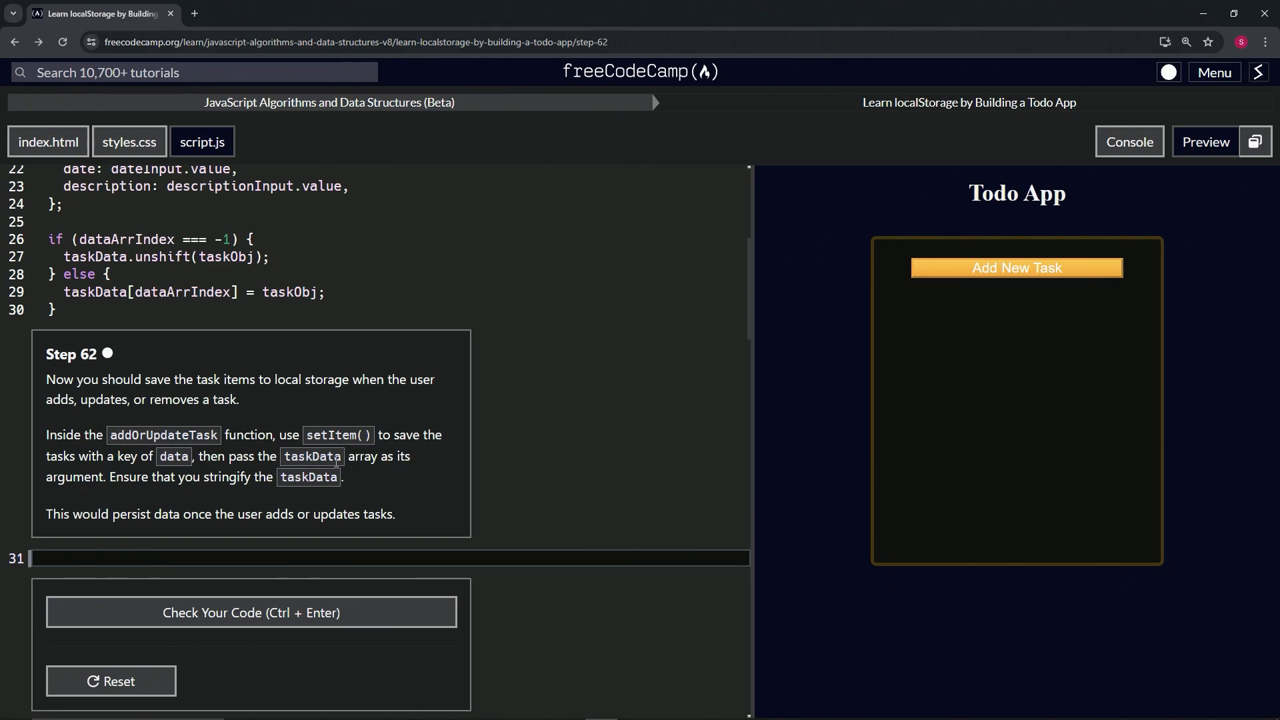
mouse_move(102, 497)
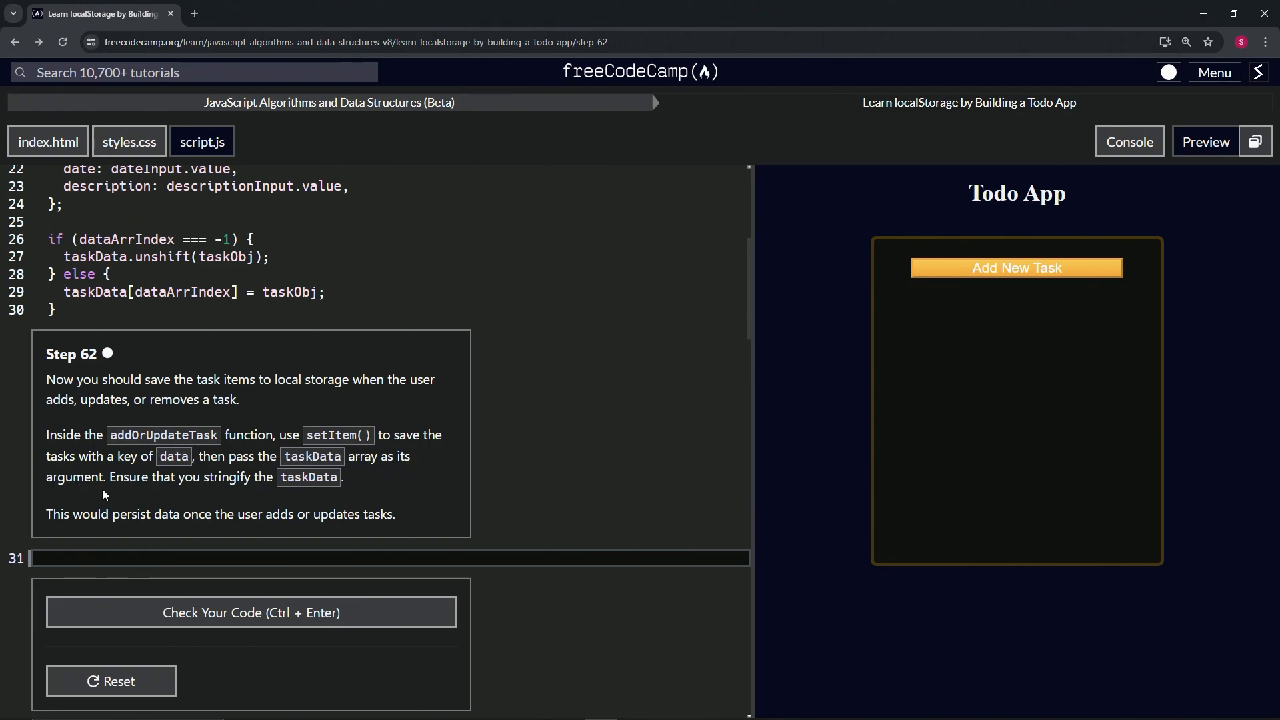
mouse_move(312, 478)
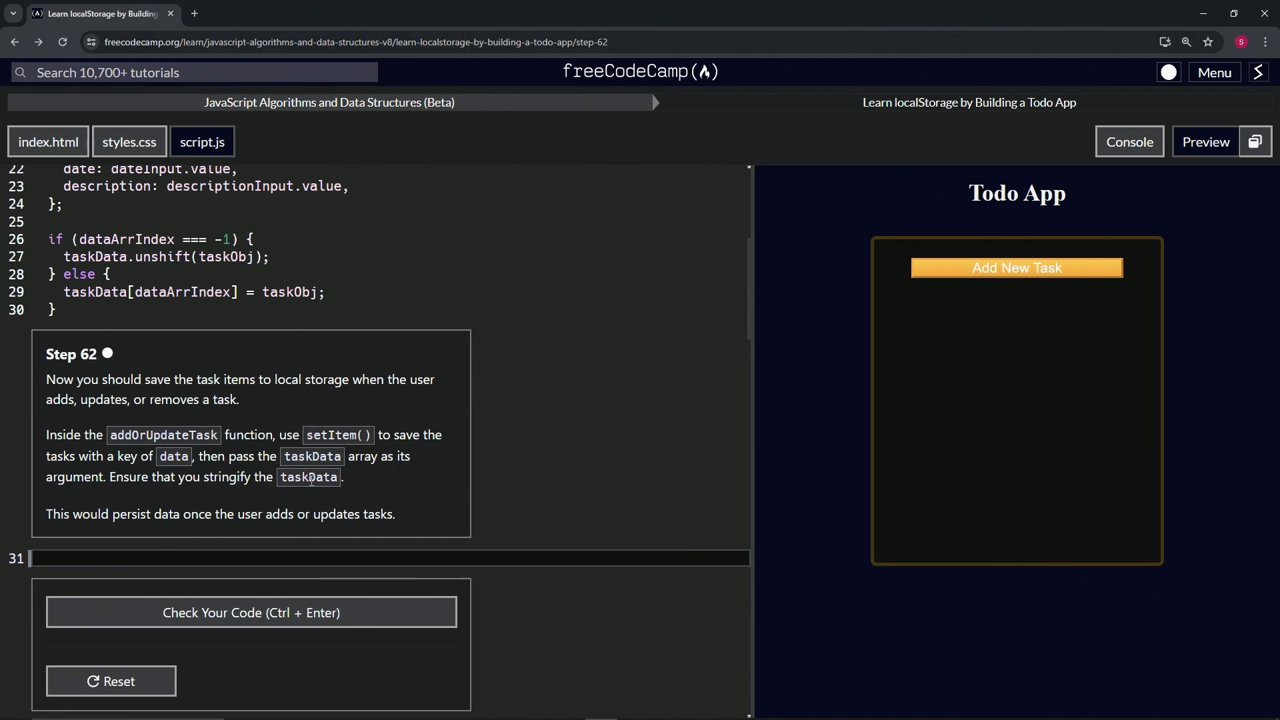
mouse_move(269, 559)
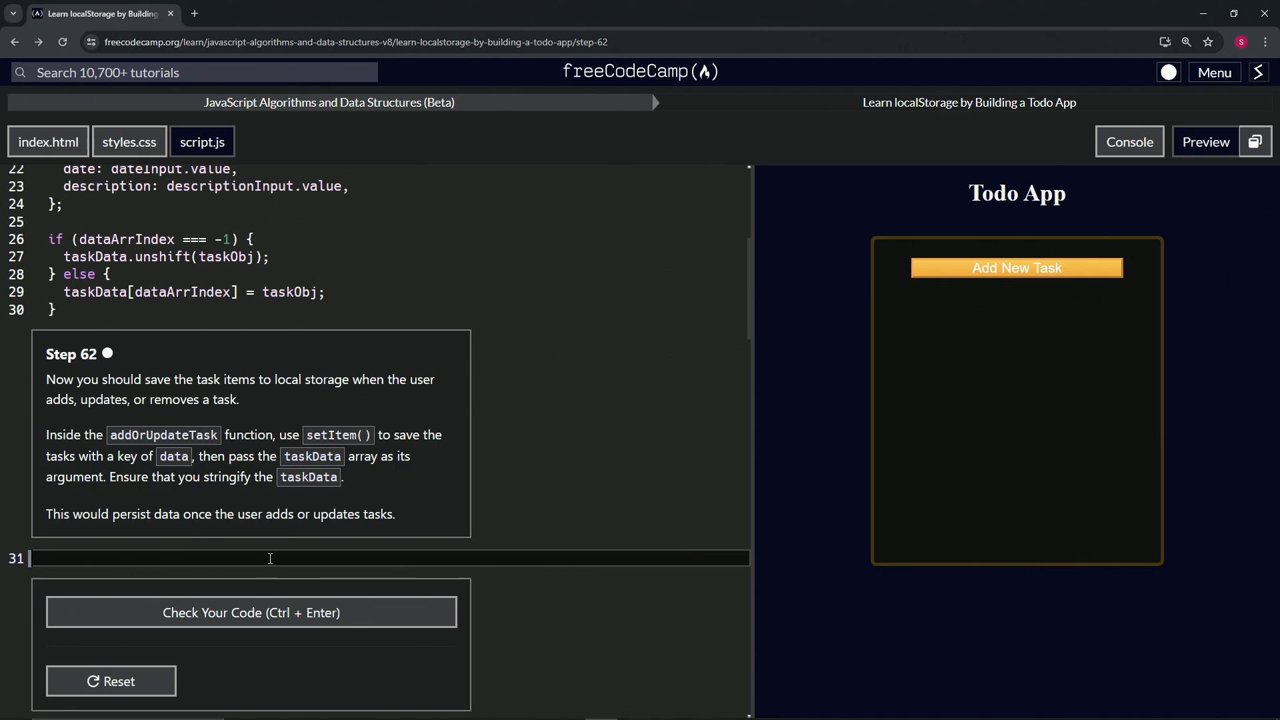
mouse_move(276, 404)
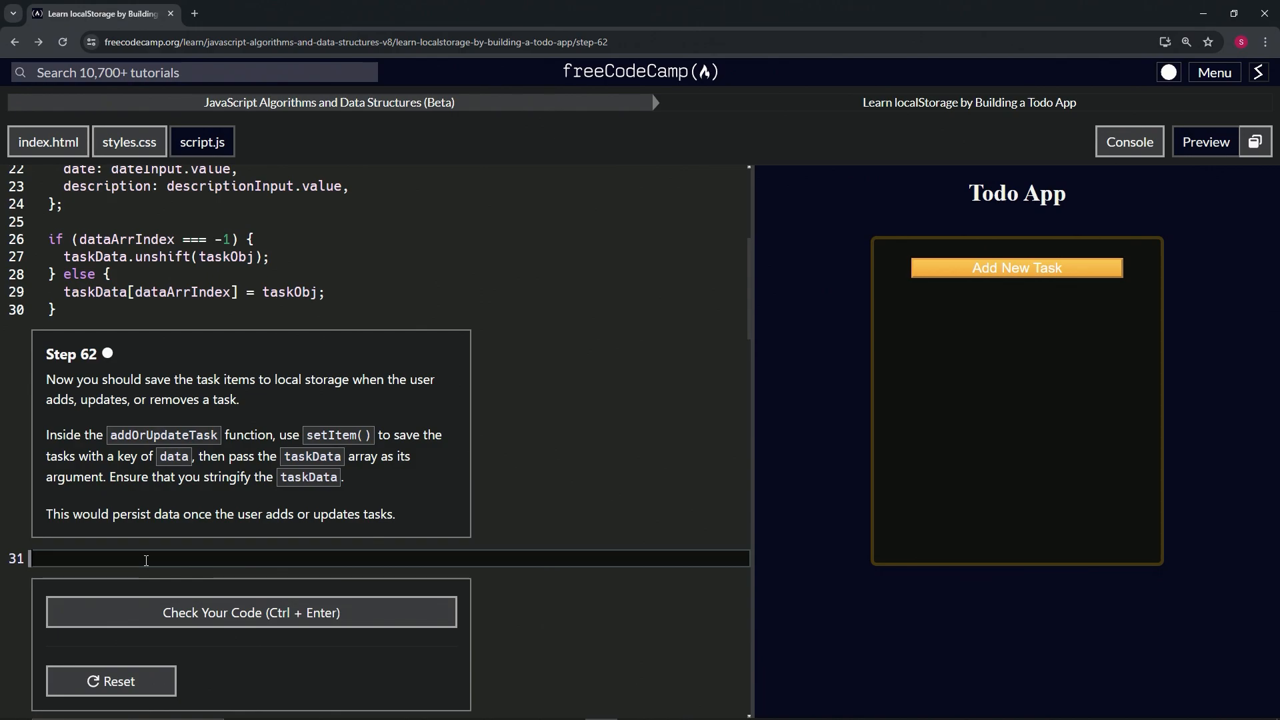
Write localStorage.setItem("data", taskData) on line 31 inside addOrUpdateTask.
text(localSto)
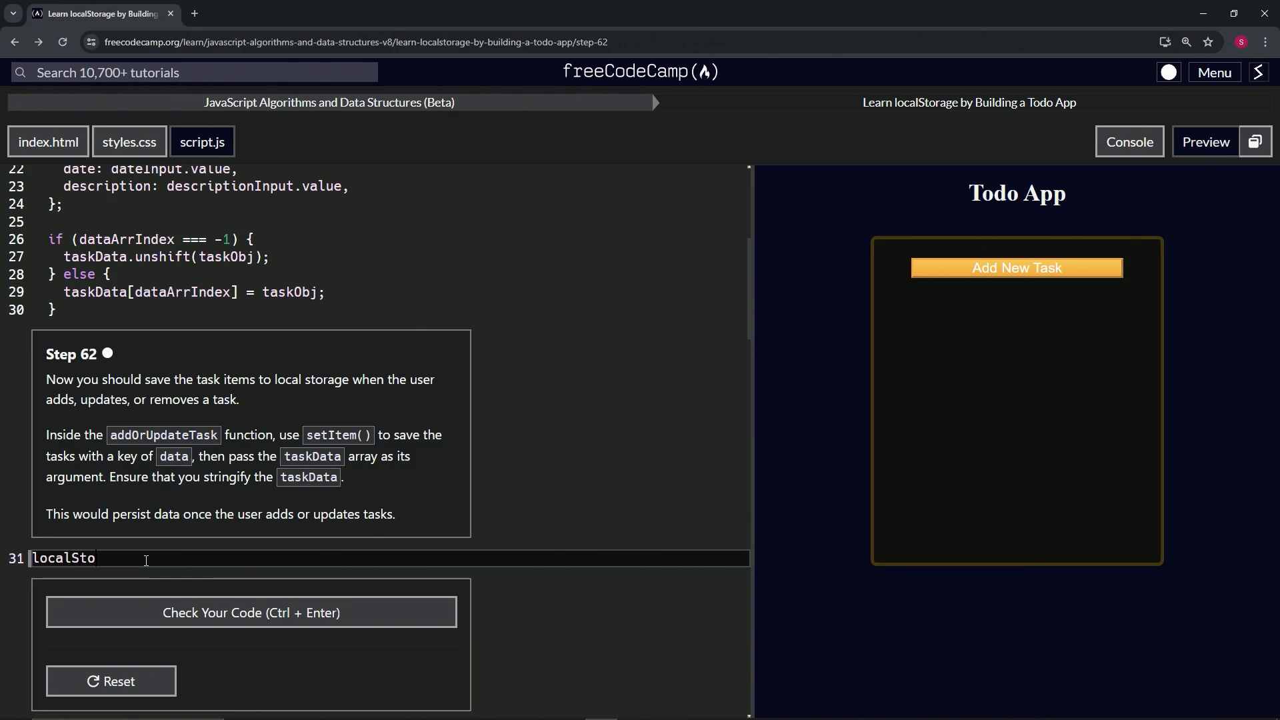
text(rage.s)
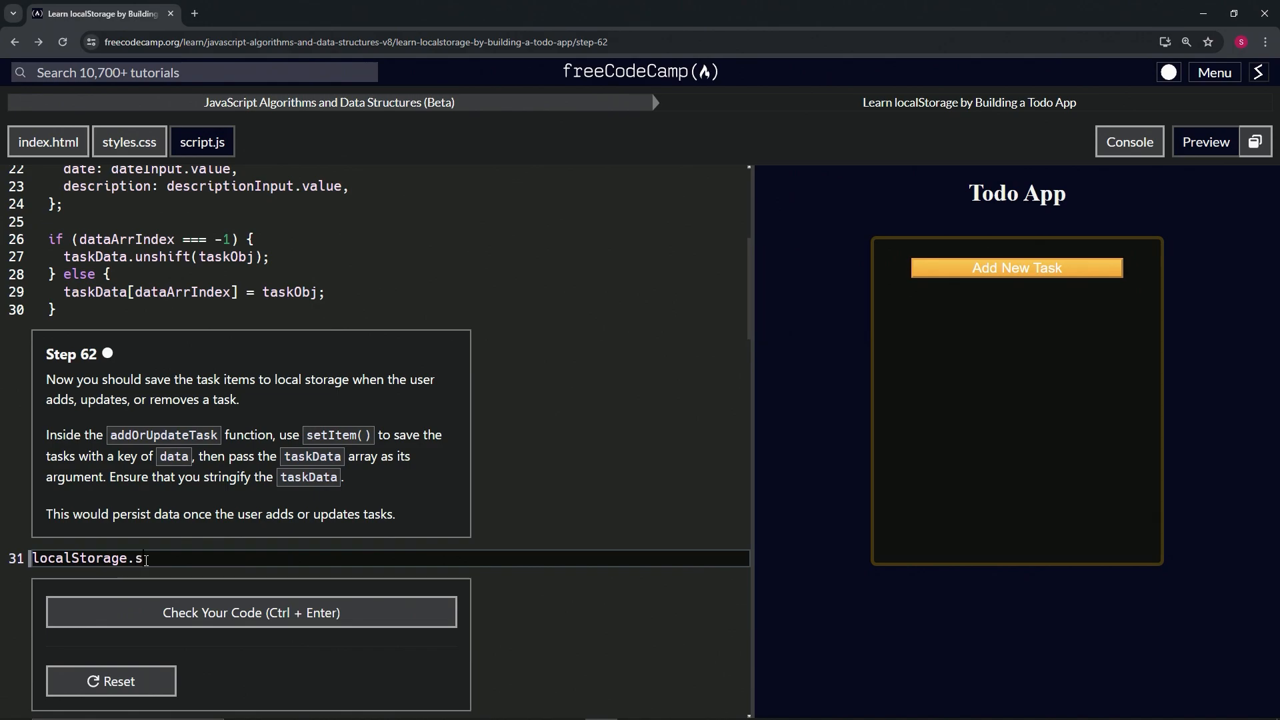
text(etItem(")
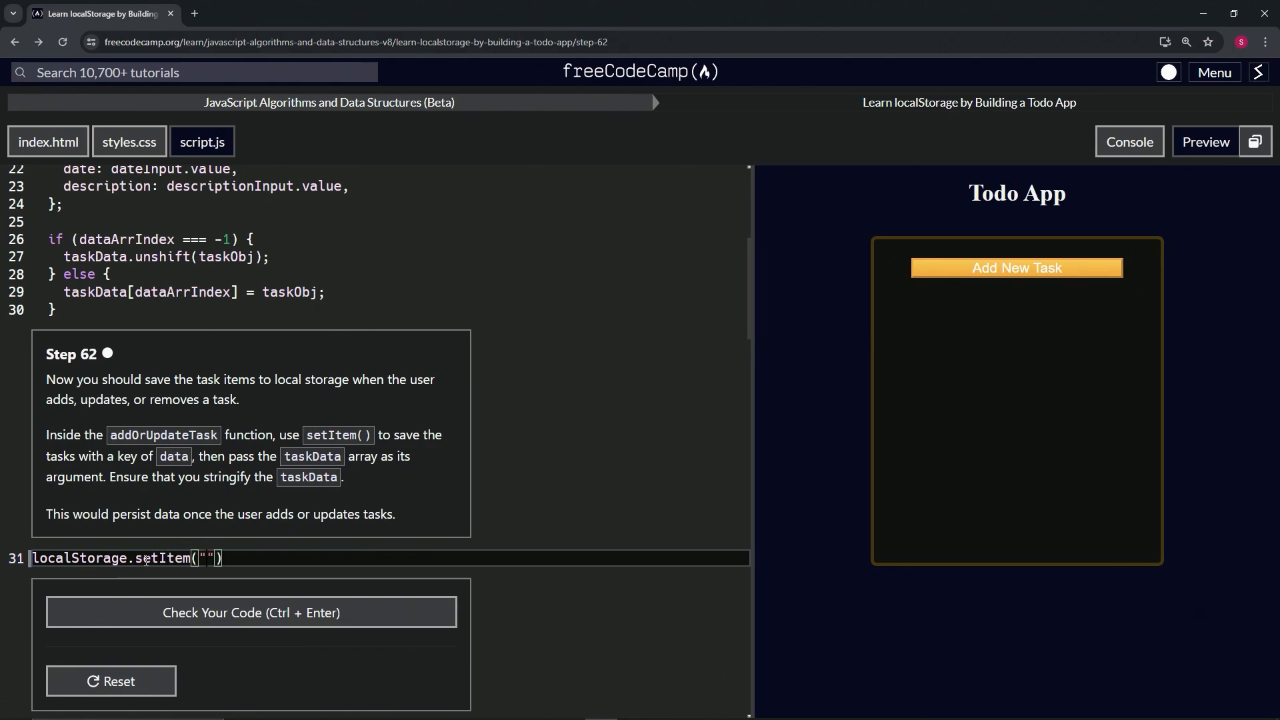
text(data)
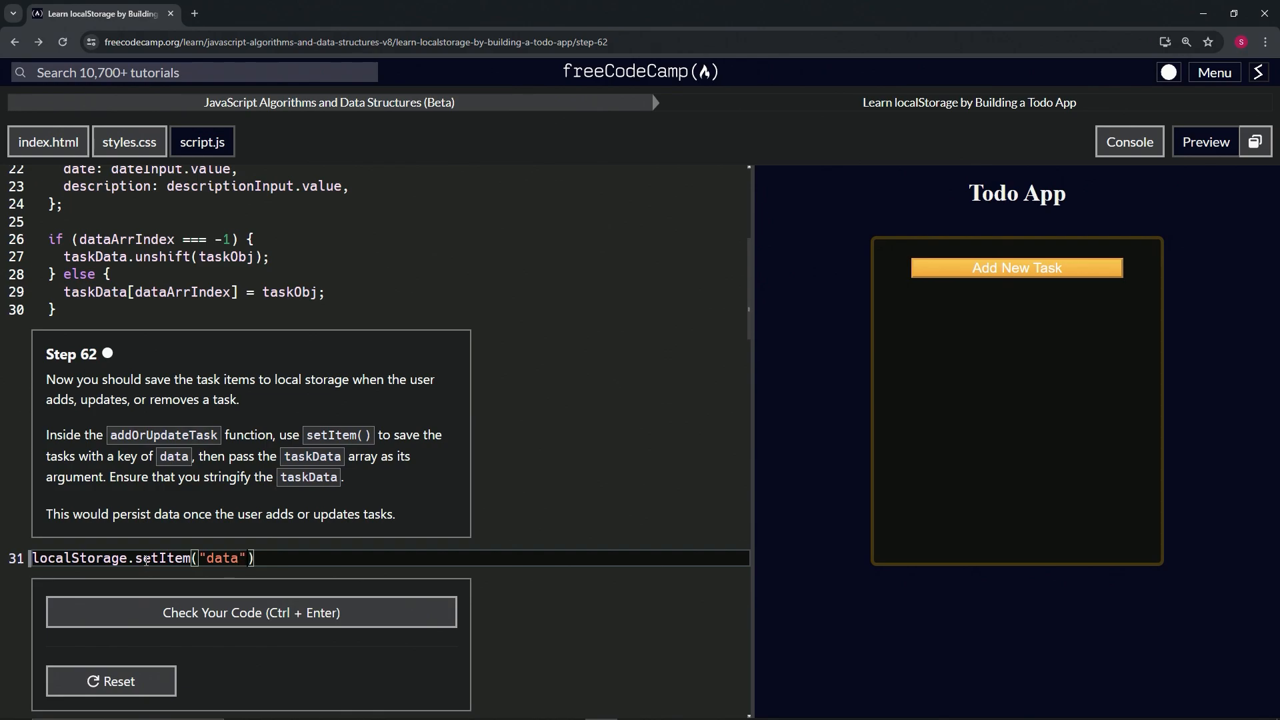
text(,)
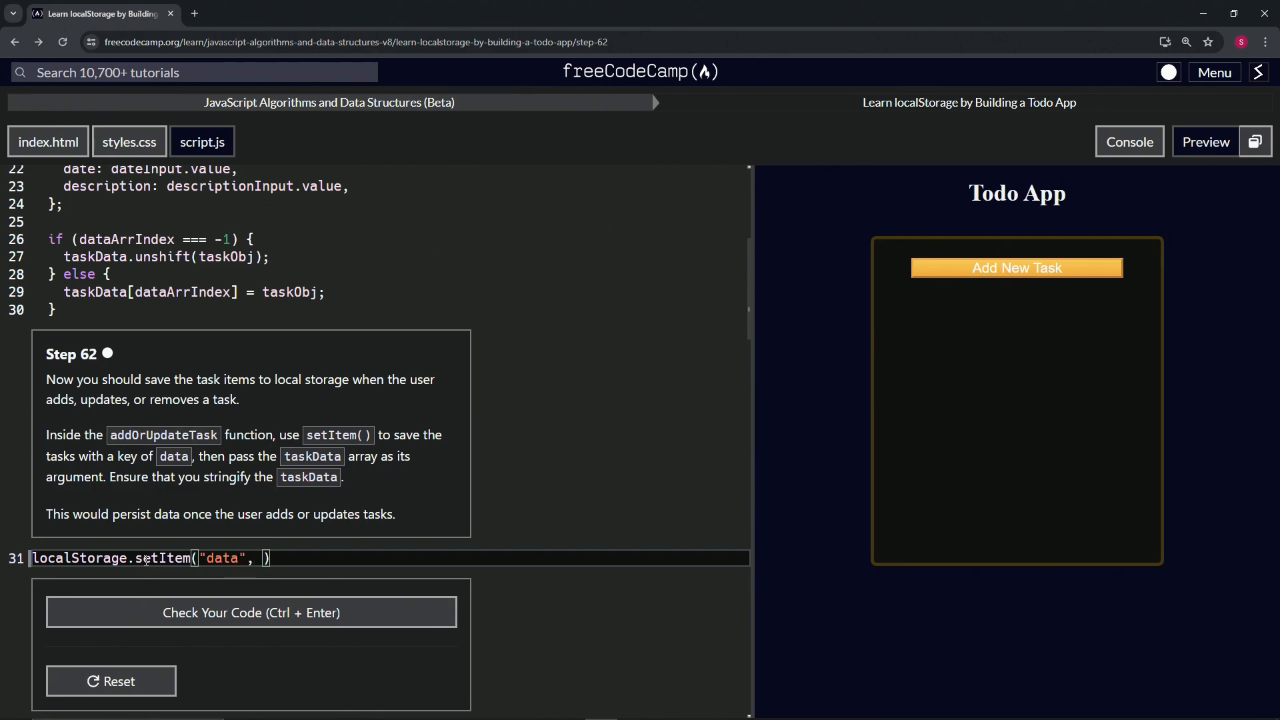
text(taskDa)
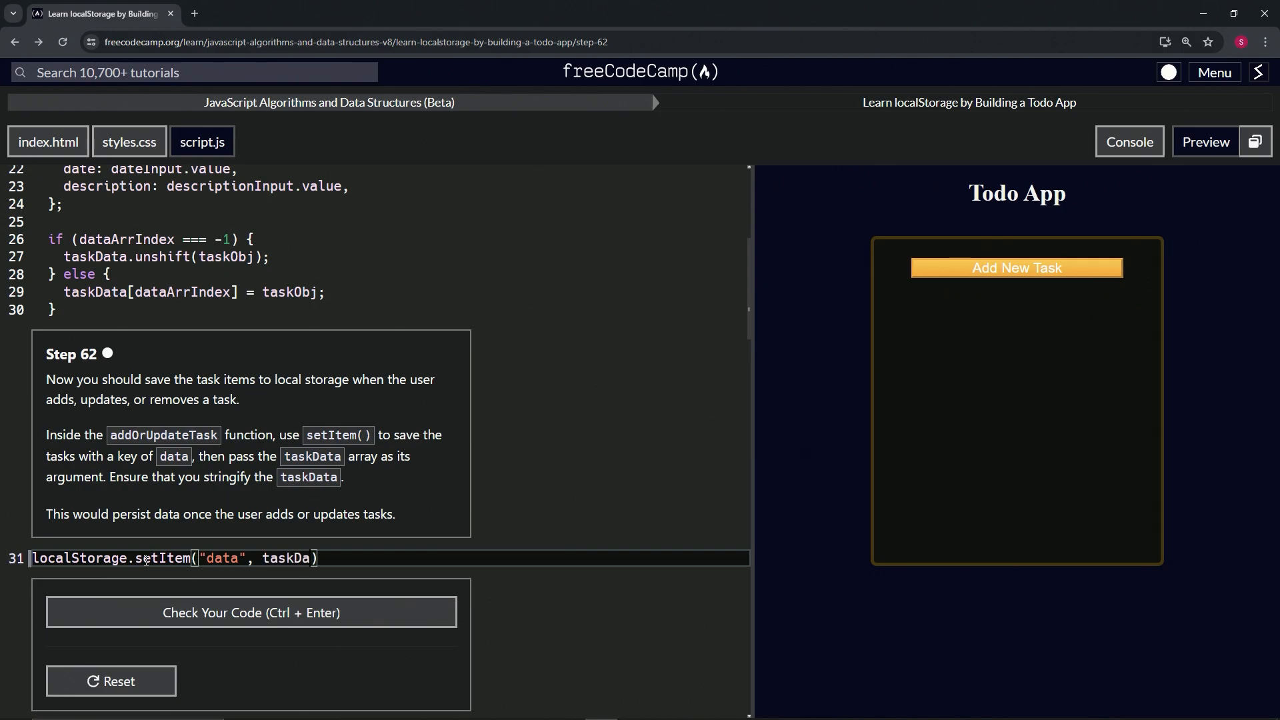
text(ta)
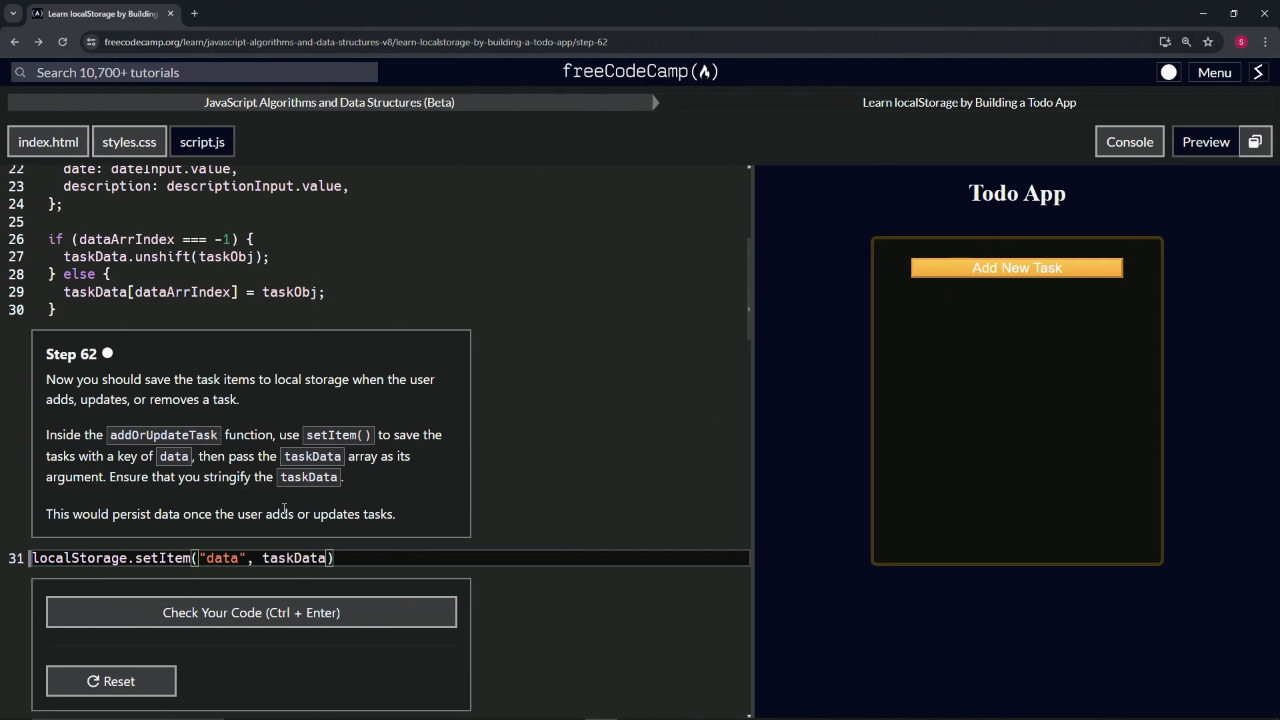
Wrap taskData in JSON.stringify( ) and end line 31 with a semicolon.
double_click(293, 557)
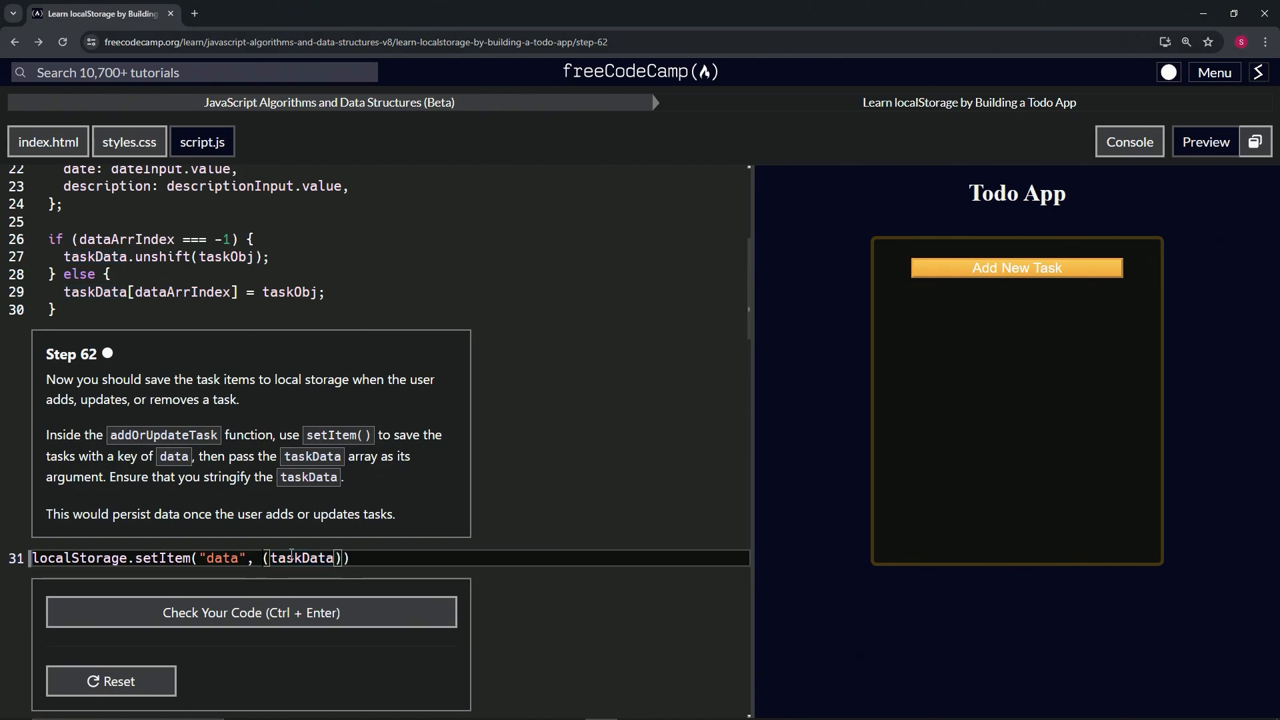
text(JSON.)
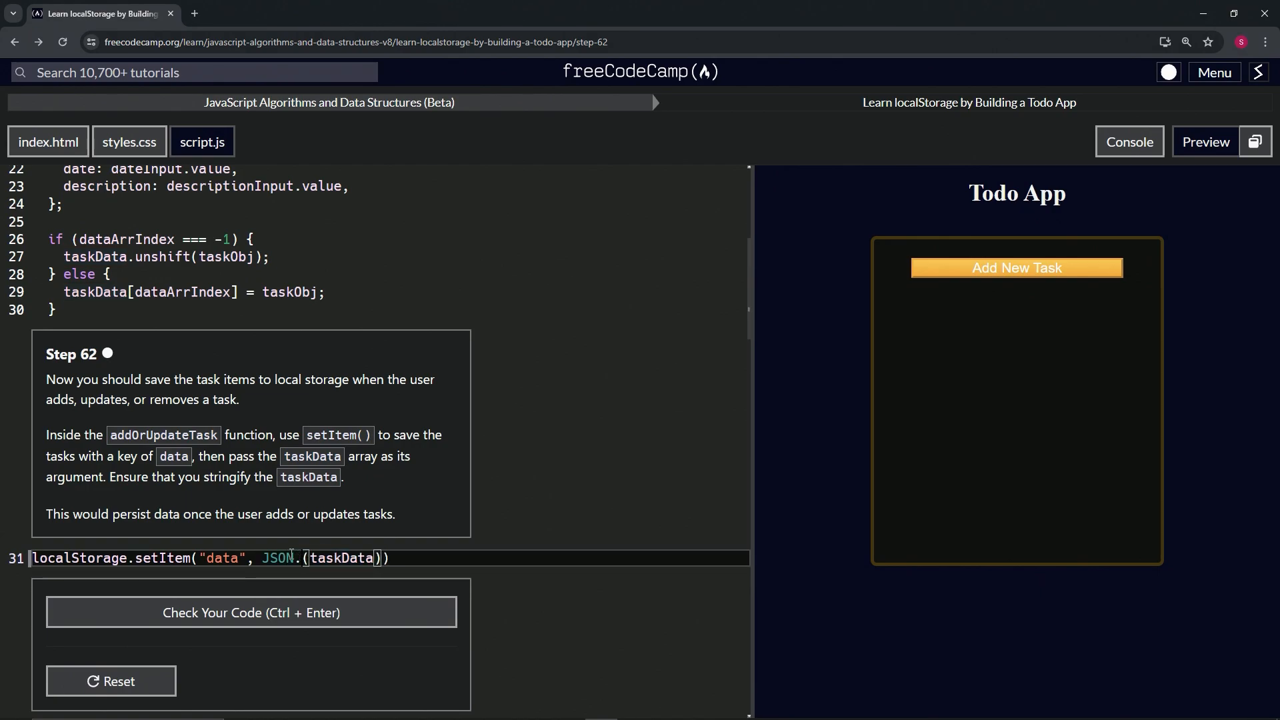
text(stringify)
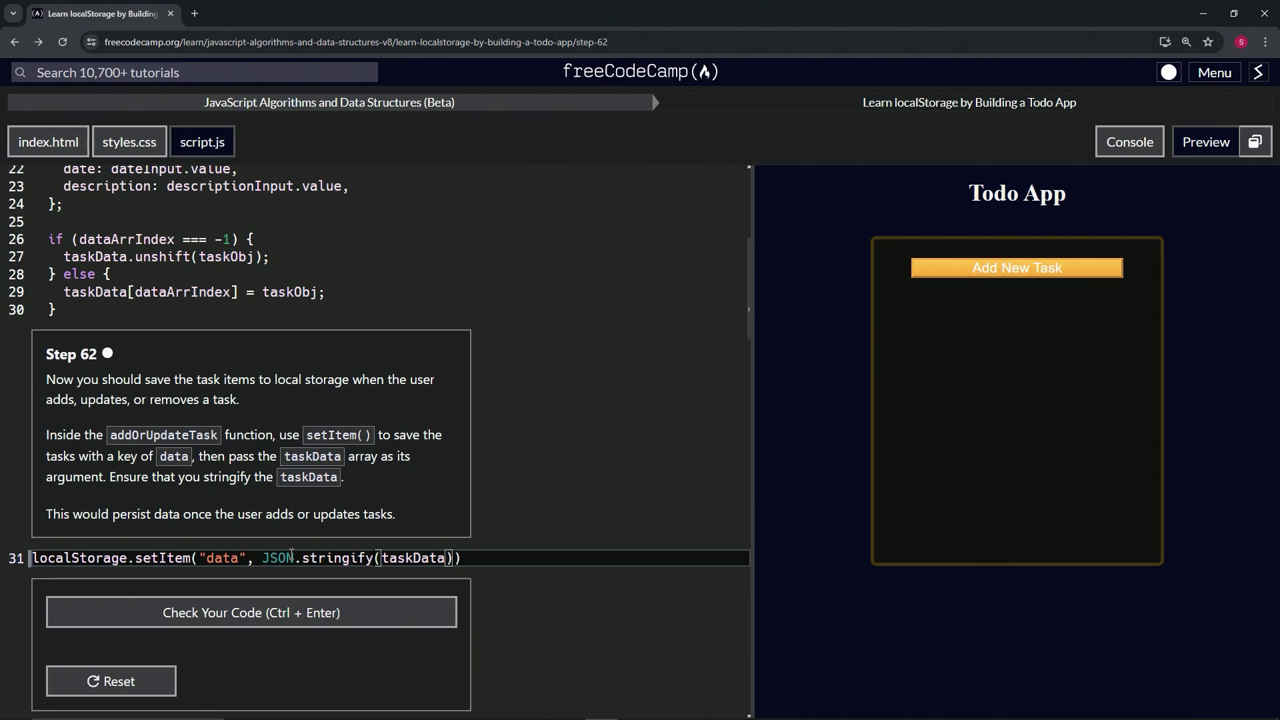
text(;)
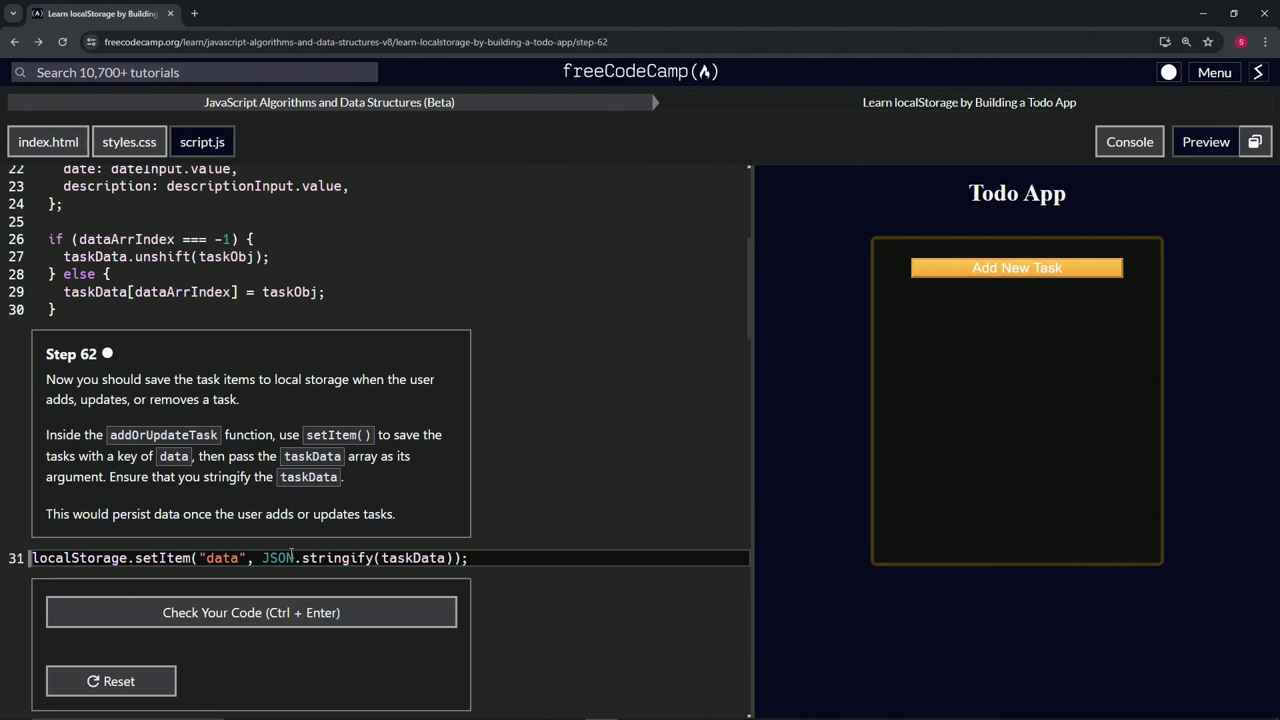
Check the step 62 code, submit it and advance to step 63.
click(251, 612)
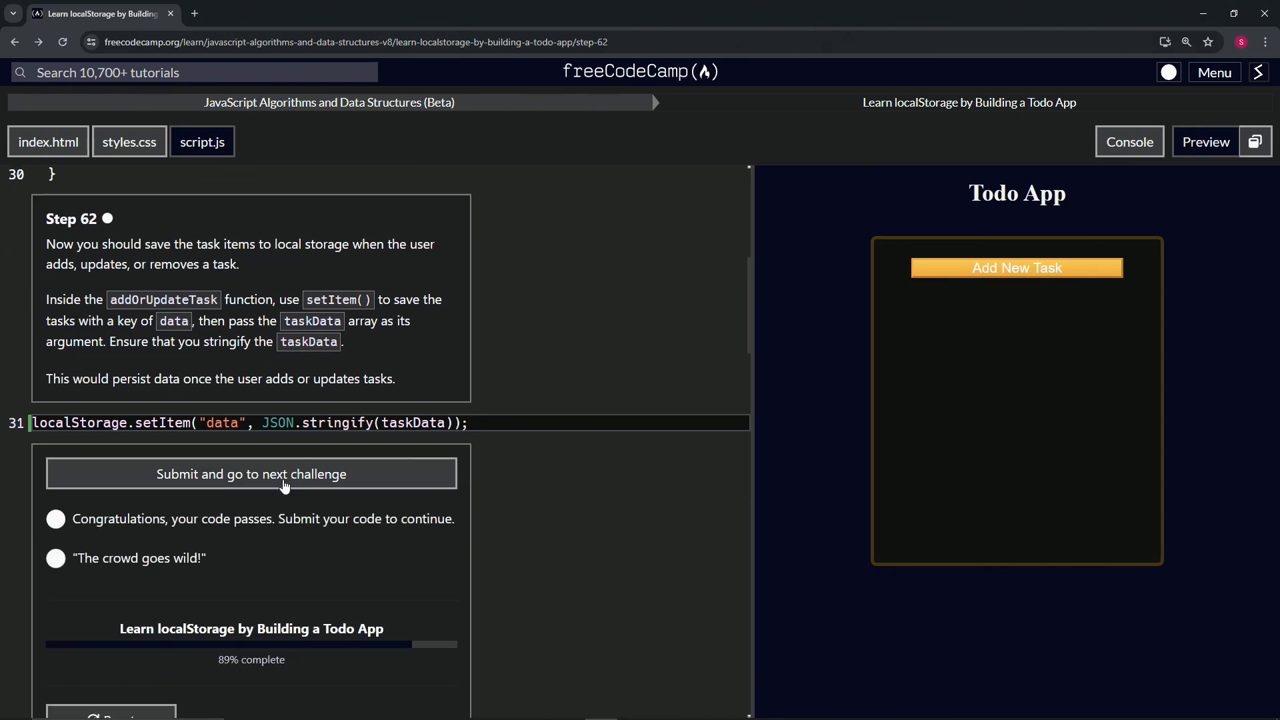
click(251, 475)
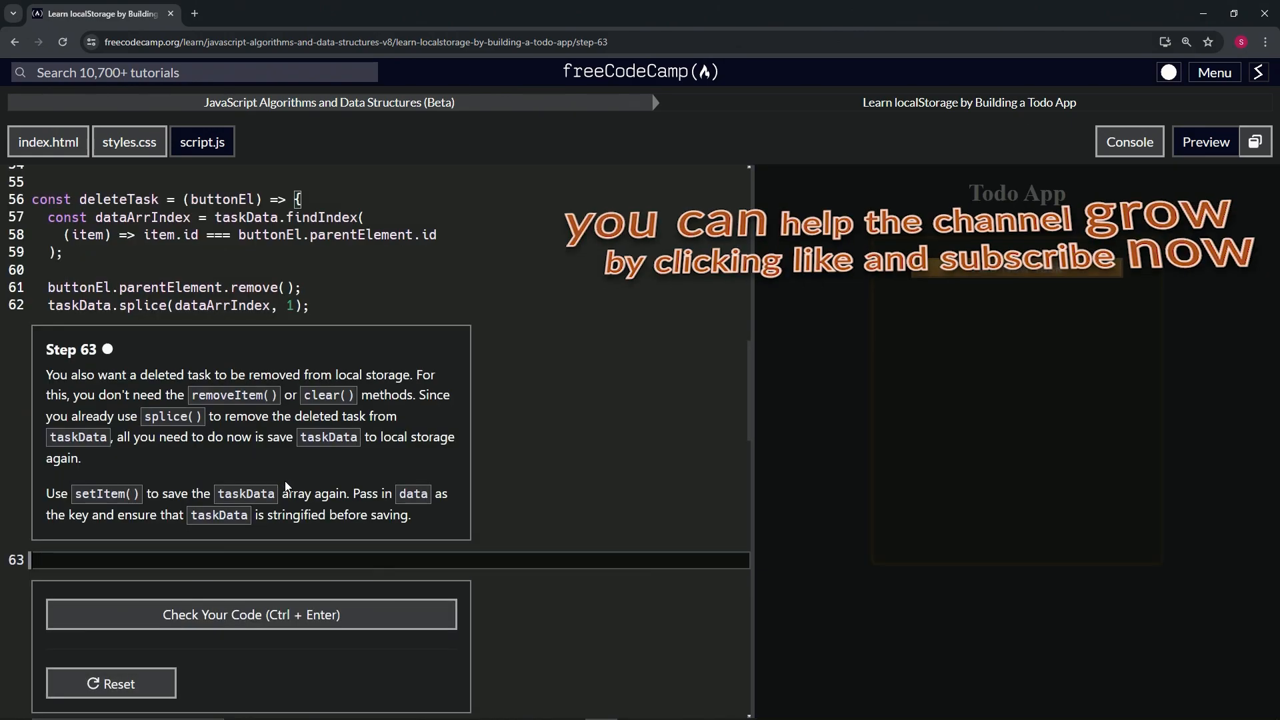